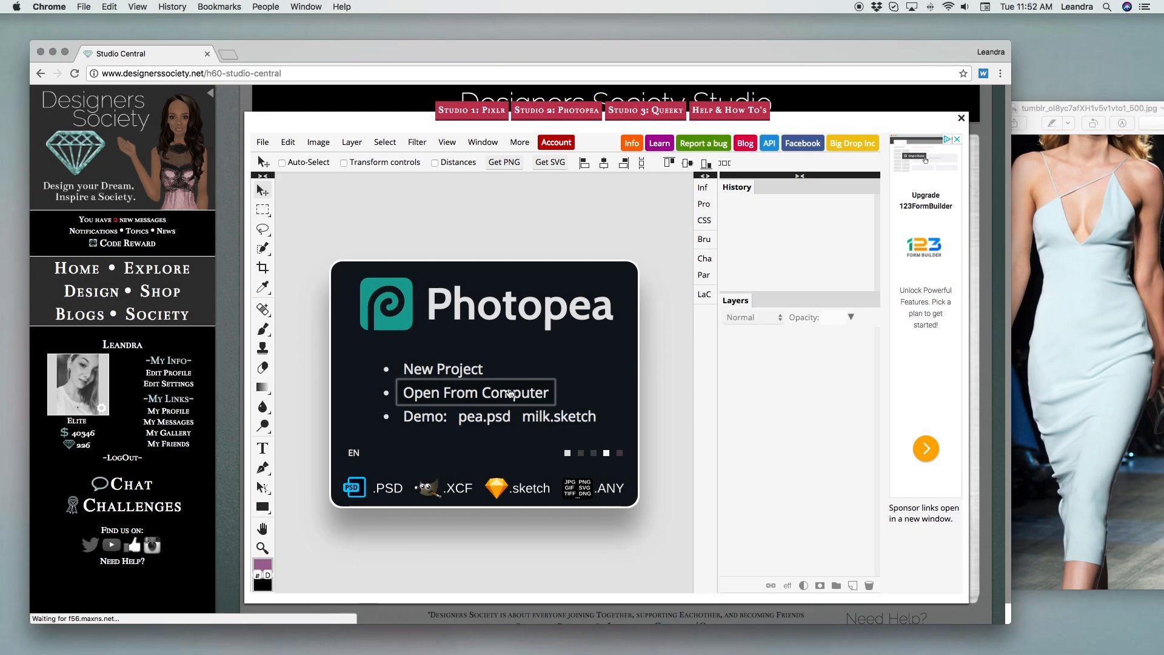
- Open the model template and add a new layer filled white as a backdrop
{"action": "left_click", "coordinate": [476, 392]}
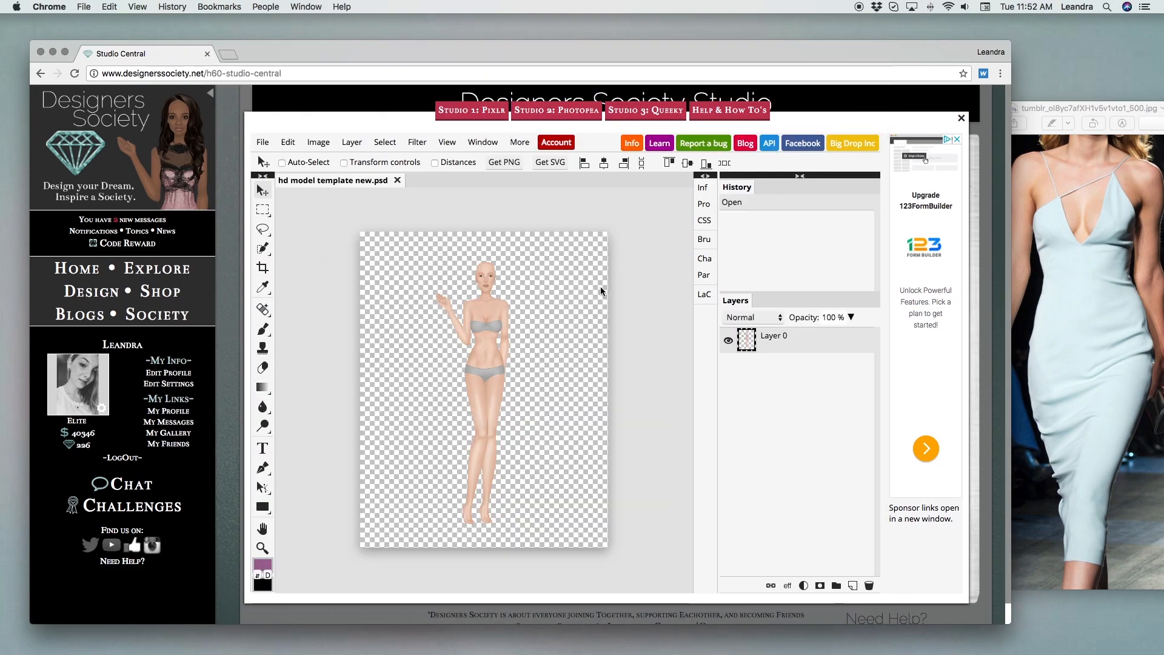
{"action": "left_click", "coordinate": [852, 586]}
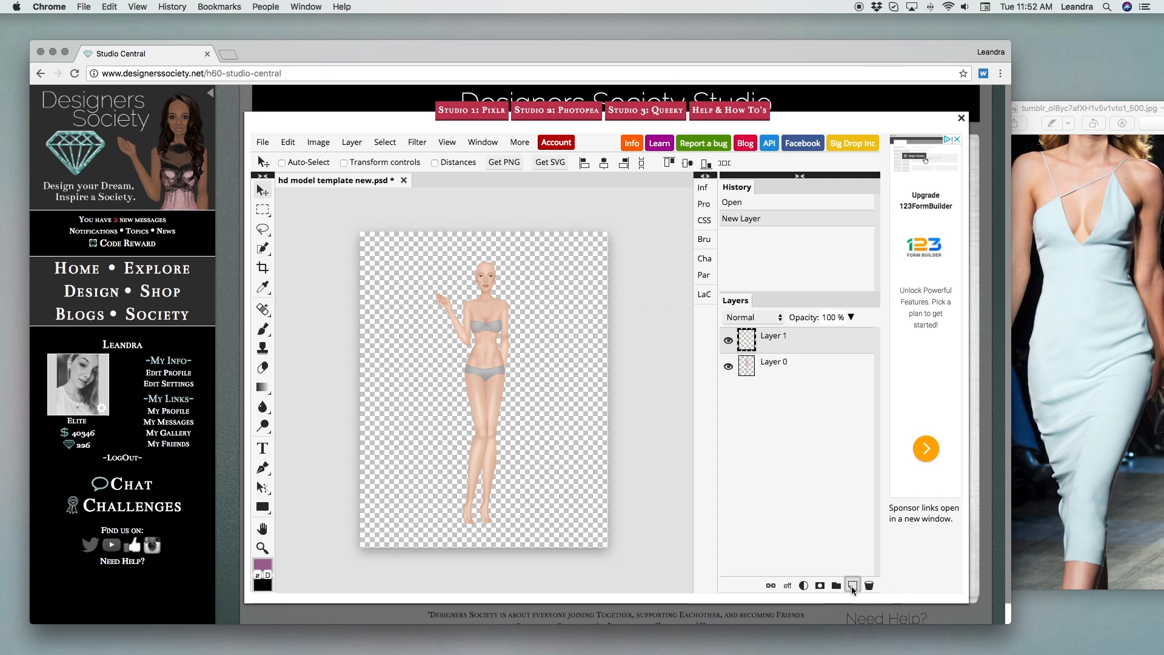
{"action": "left_click", "coordinate": [261, 386]}
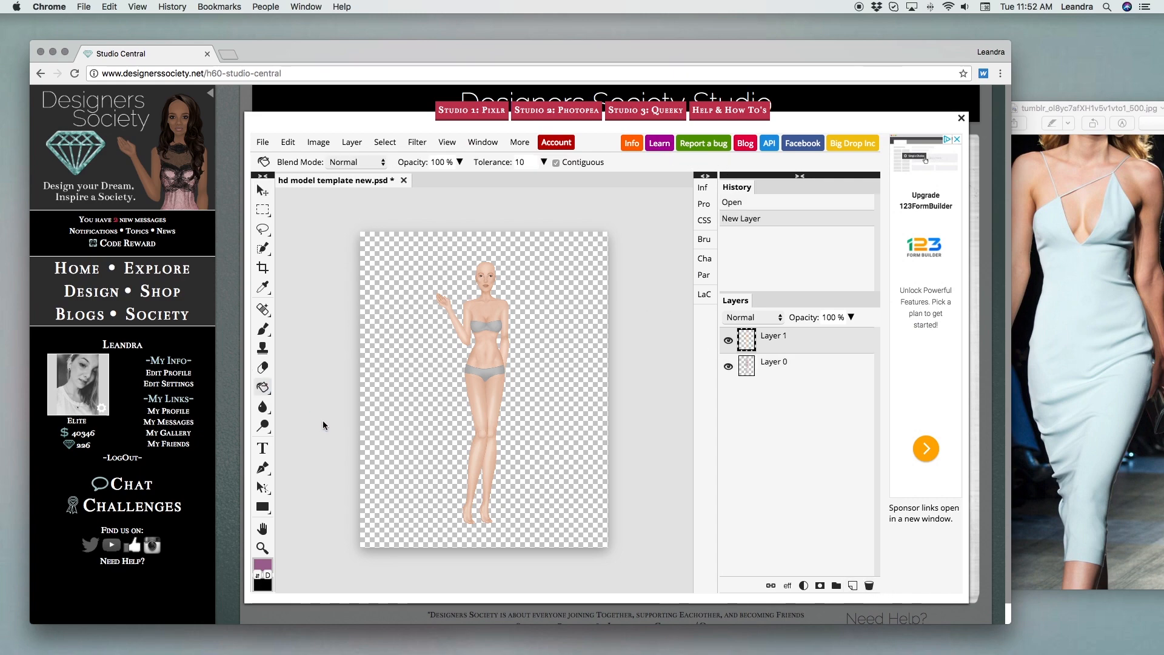
{"action": "left_click", "coordinate": [261, 565]}
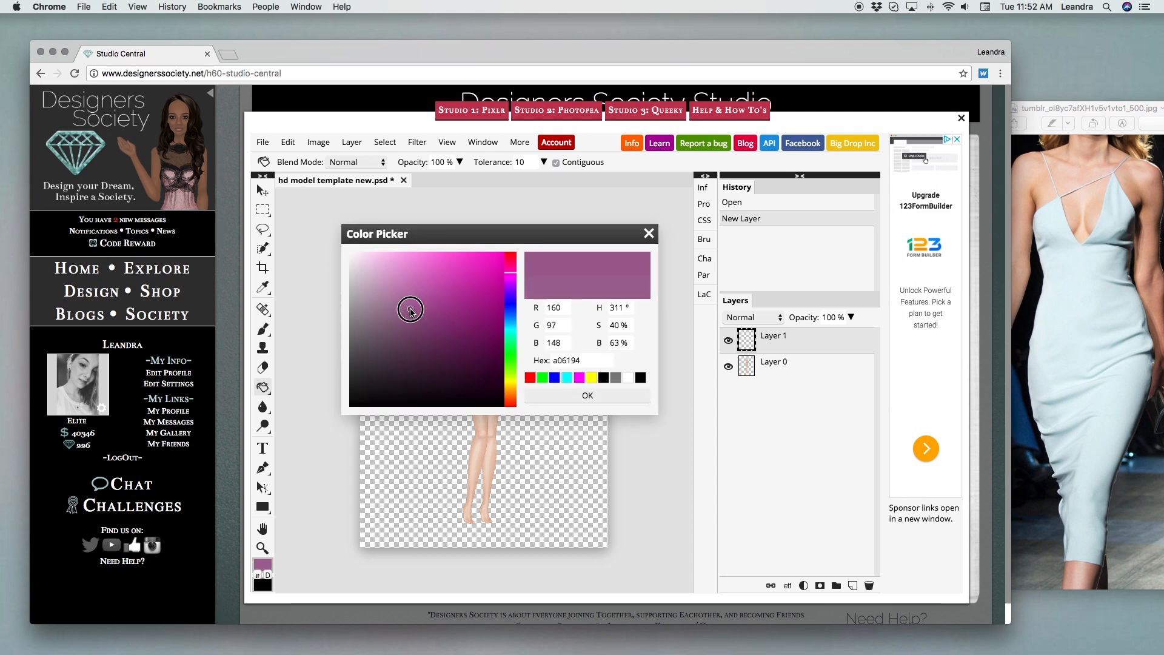
{"action": "left_click", "coordinate": [586, 395]}
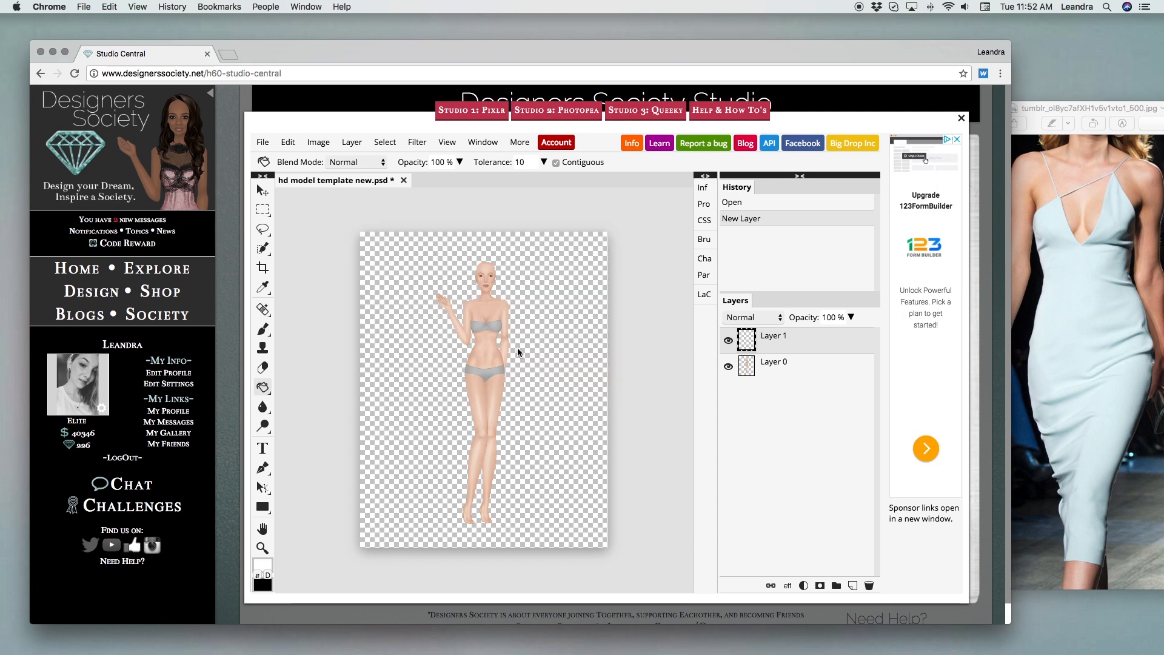
{"action": "left_click", "coordinate": [518, 353]}
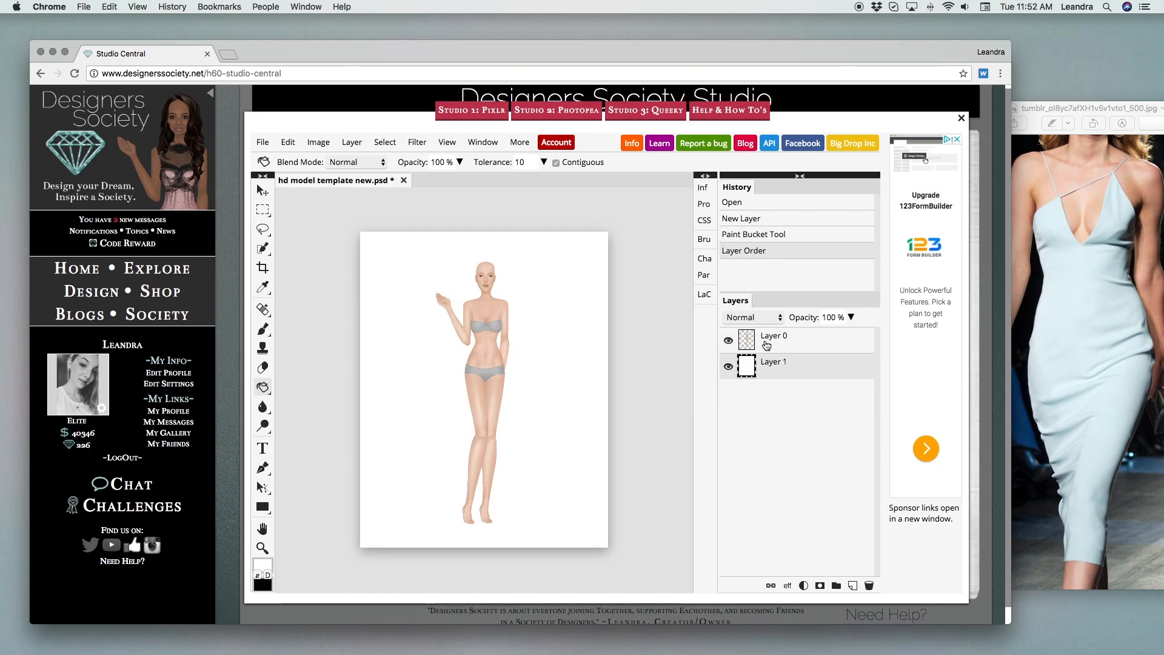
- Add a third layer filled with soft pink, then zoom in on the model's torso
{"action": "left_click", "coordinate": [853, 586]}
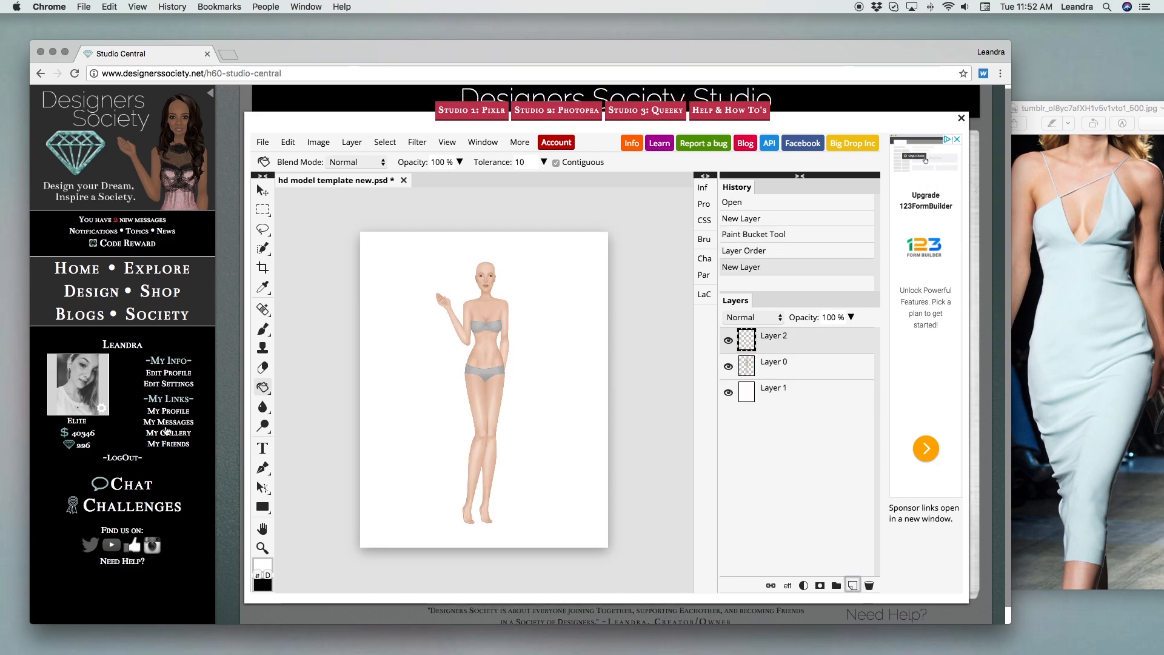
{"action": "left_click", "coordinate": [259, 573]}
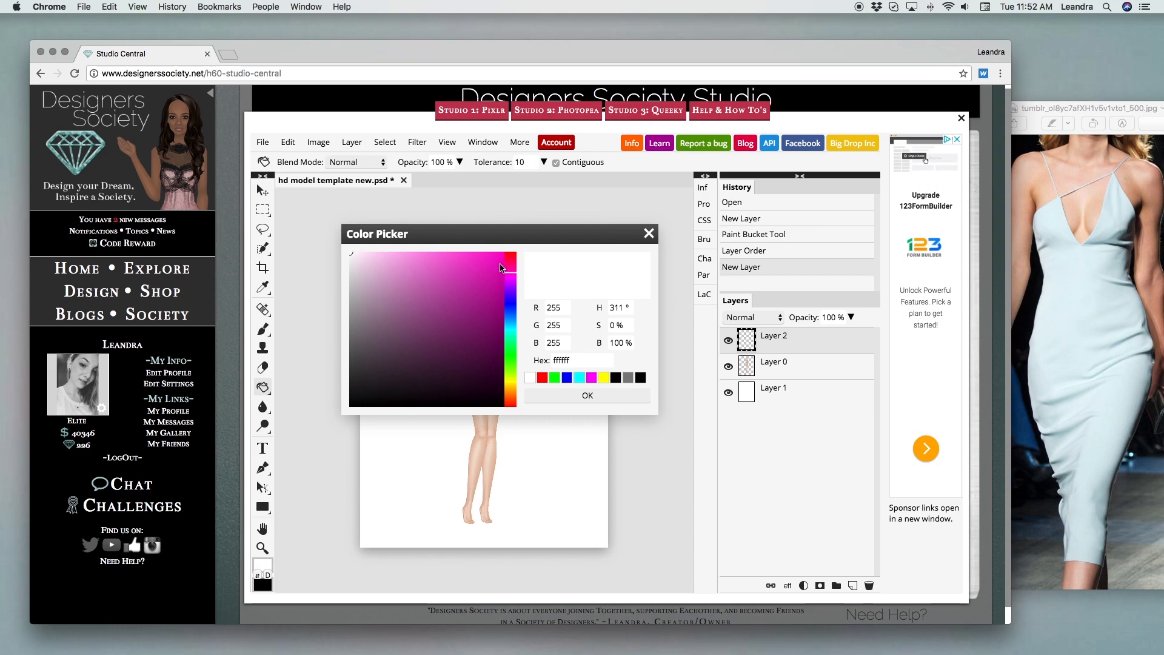
{"action": "left_click", "coordinate": [398, 283]}
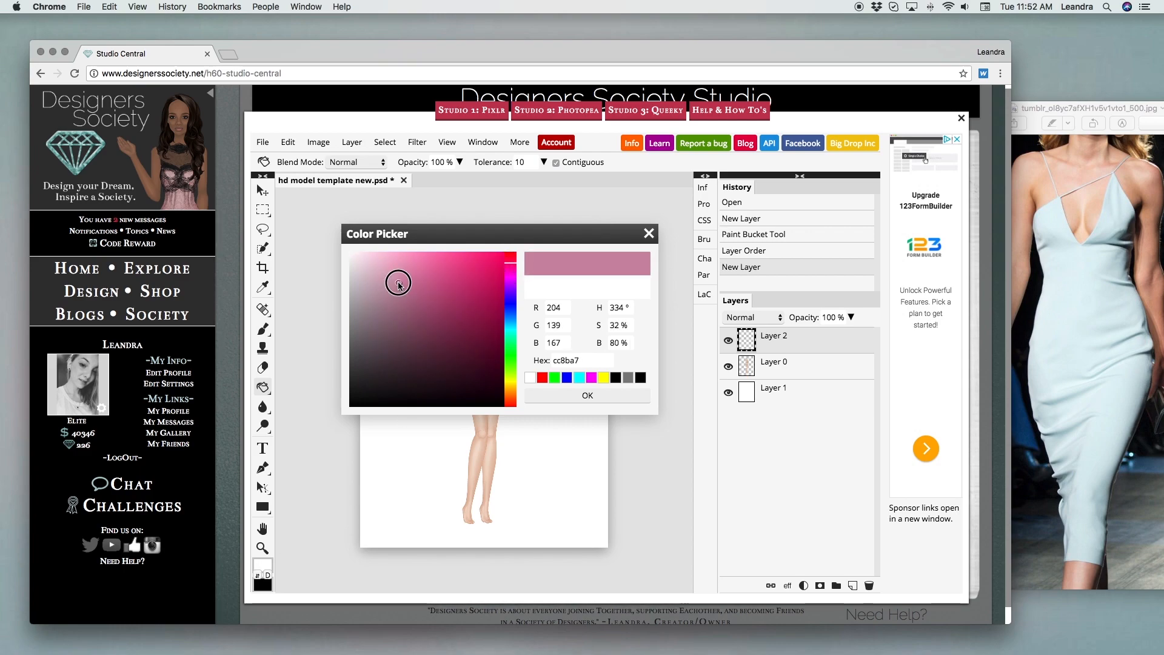
{"action": "left_click", "coordinate": [585, 394]}
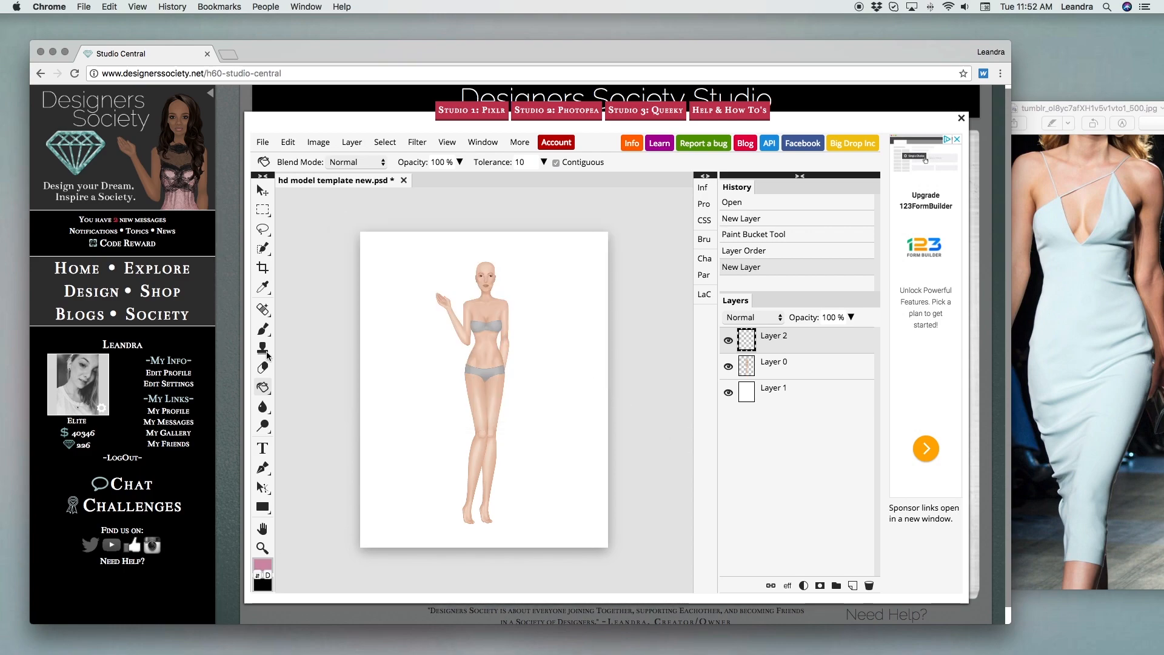
{"action": "mouse_move", "coordinate": [539, 360]}
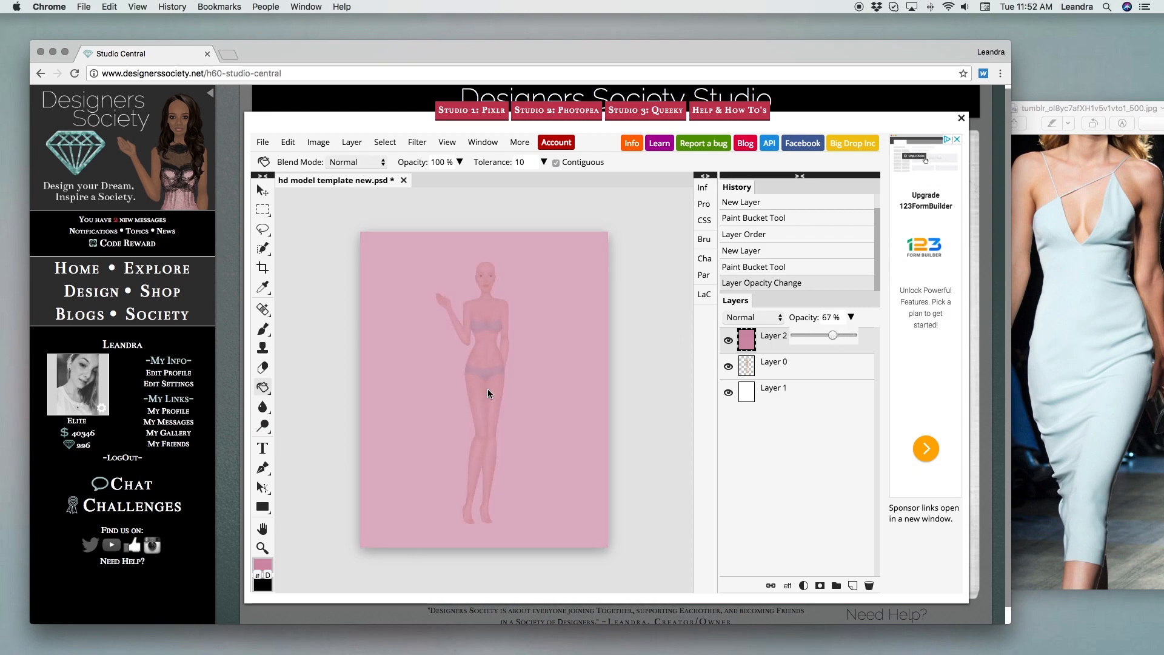
{"action": "left_click", "coordinate": [488, 394]}
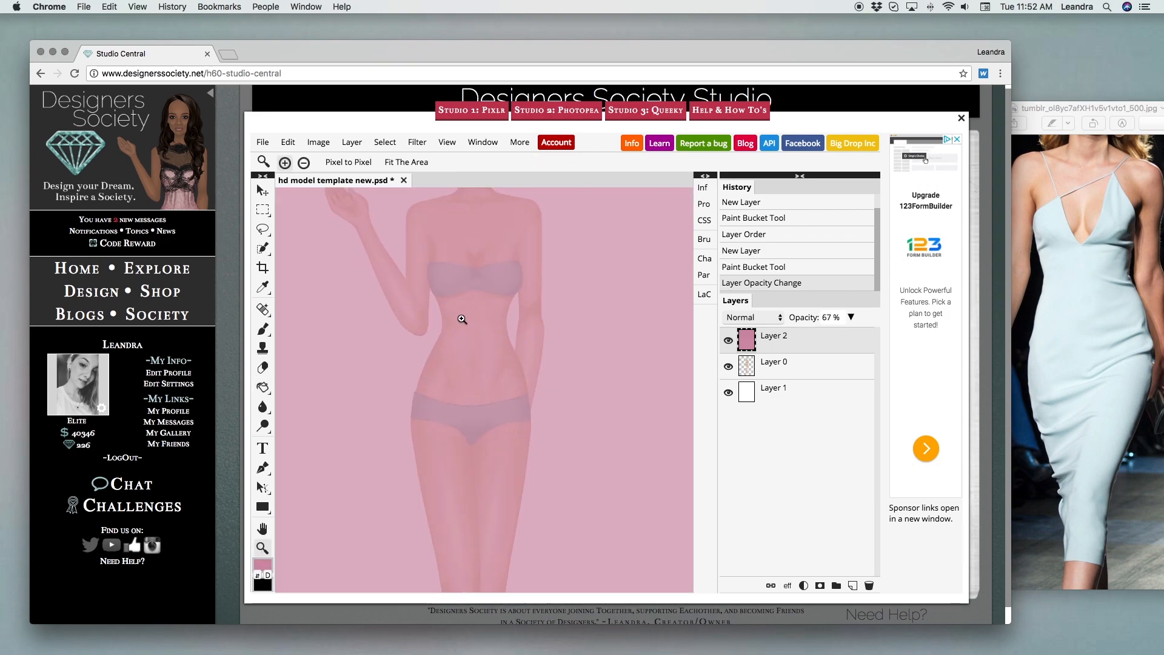
{"action": "mouse_move", "coordinate": [380, 242]}
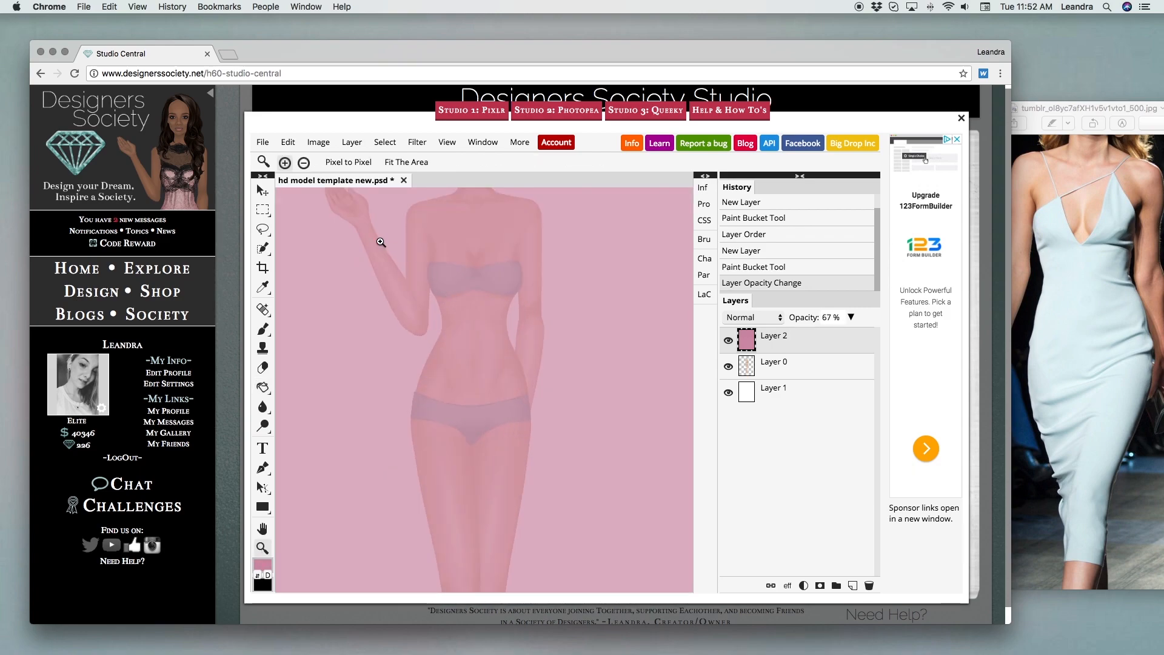
- Trace a strappy V-neck slip dress reaching below the knees with the Polygonal Lasso
{"action": "left_click", "coordinate": [261, 228]}
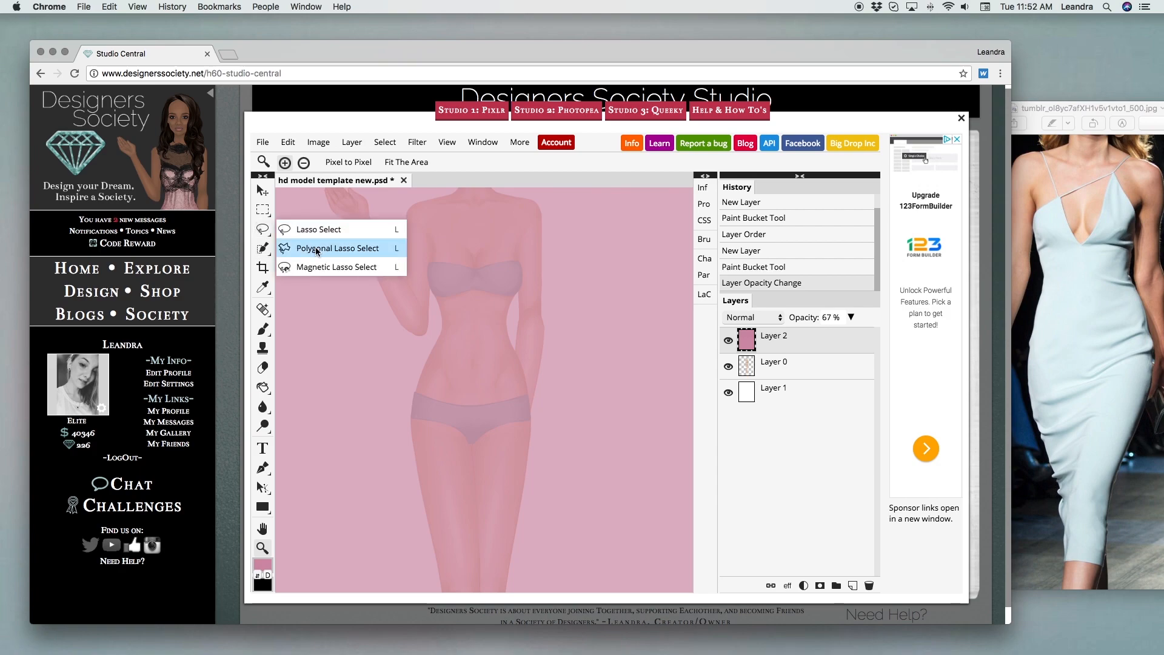
{"action": "left_click", "coordinate": [337, 248]}
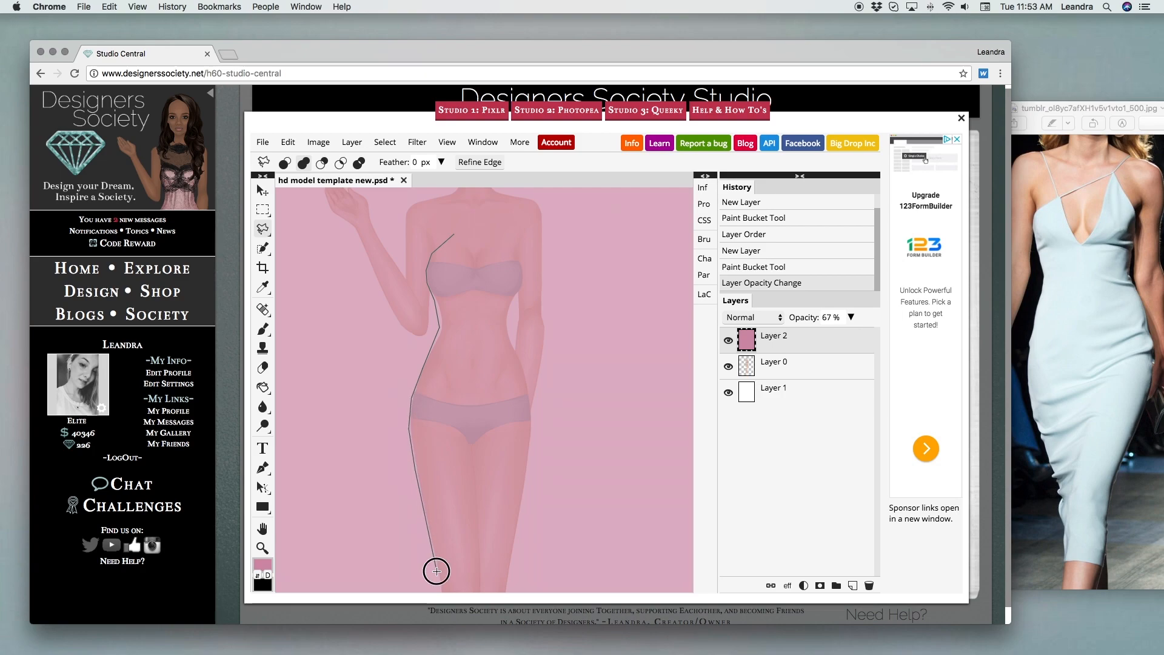
{"action": "left_click", "coordinate": [536, 411]}
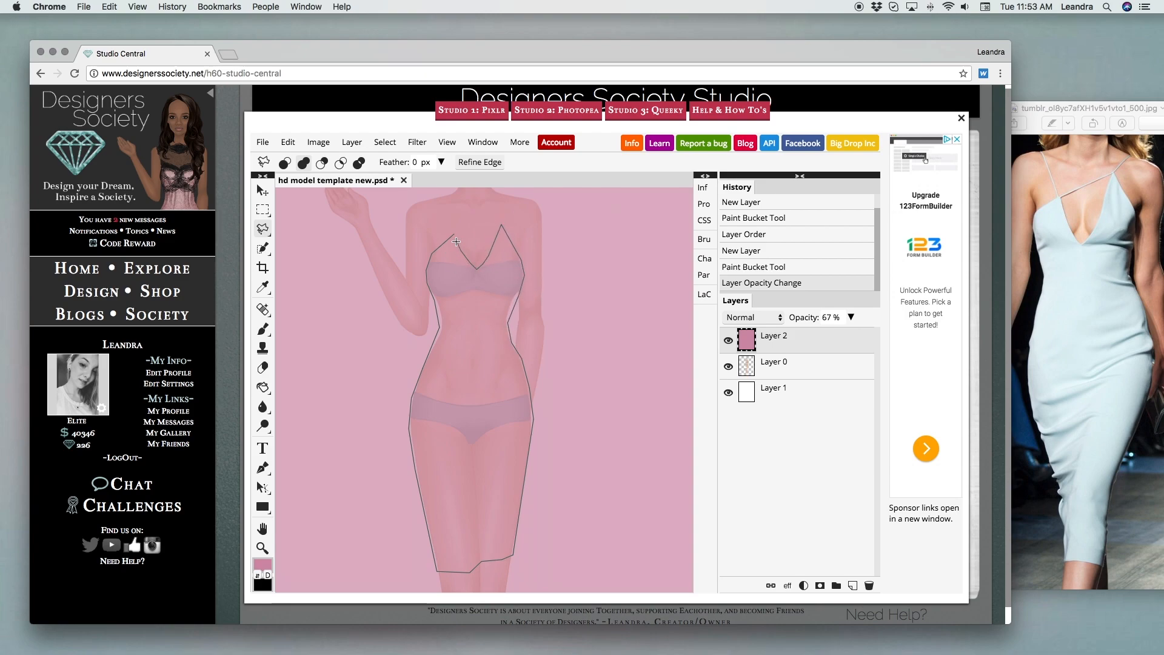
{"action": "left_click", "coordinate": [510, 196]}
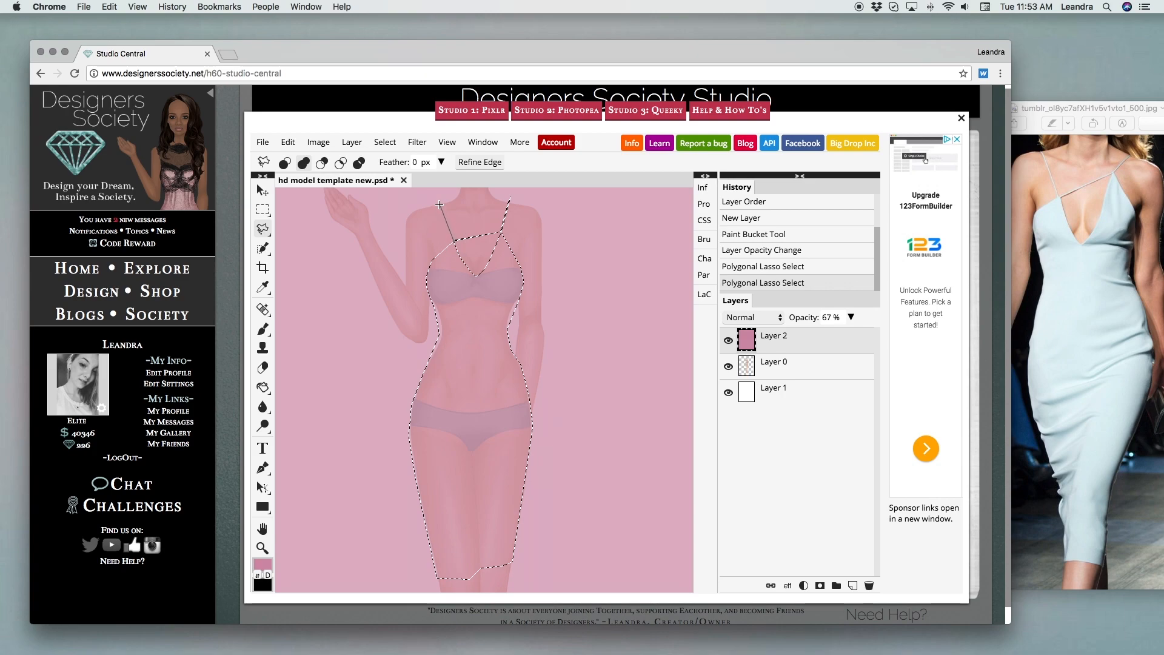
{"action": "left_click", "coordinate": [550, 189]}
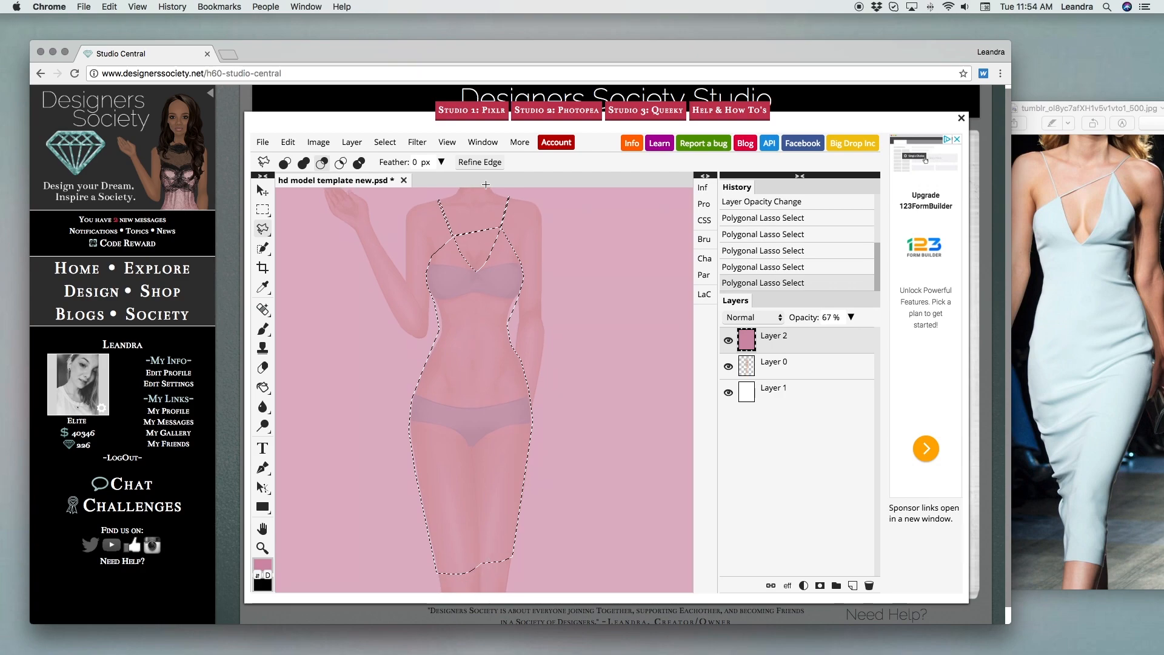
{"action": "left_click", "coordinate": [384, 142]}
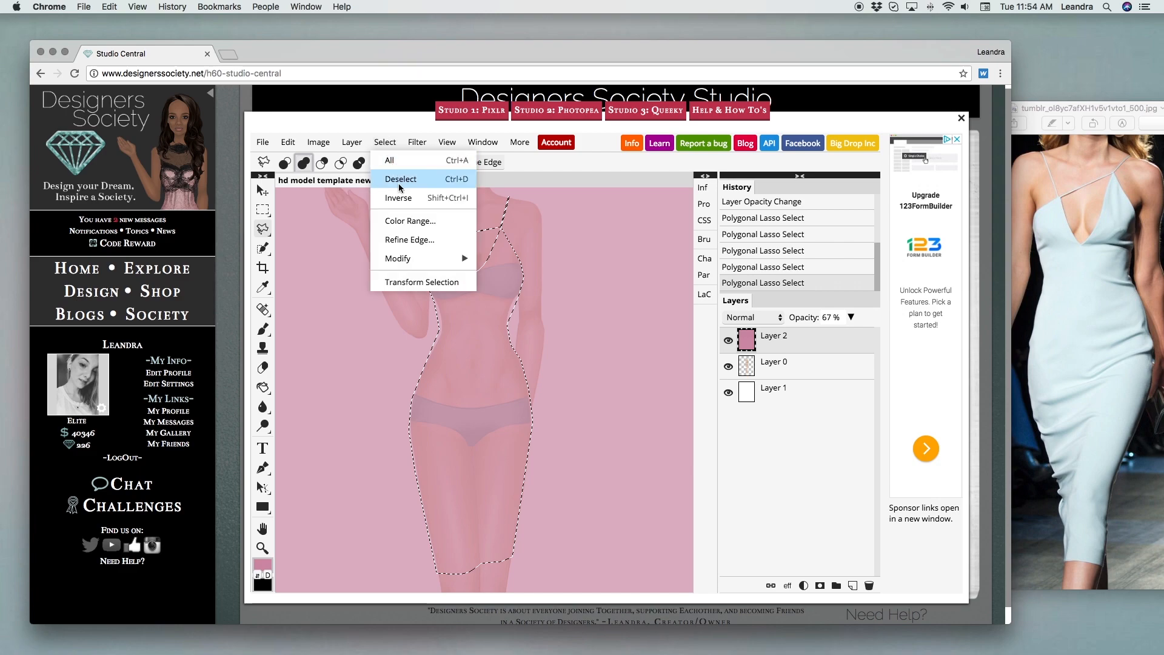
- Delete the pink outside the dress selection, deselect, and add an empty shading layer
{"action": "left_click", "coordinate": [288, 142]}
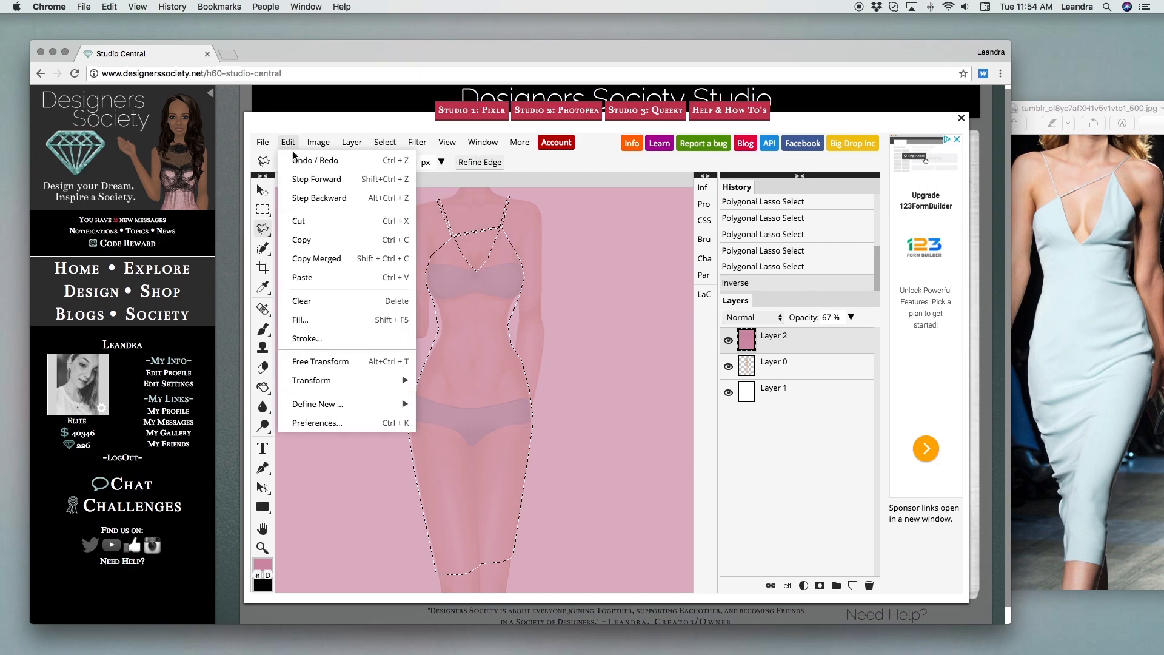
{"action": "left_click", "coordinate": [301, 300]}
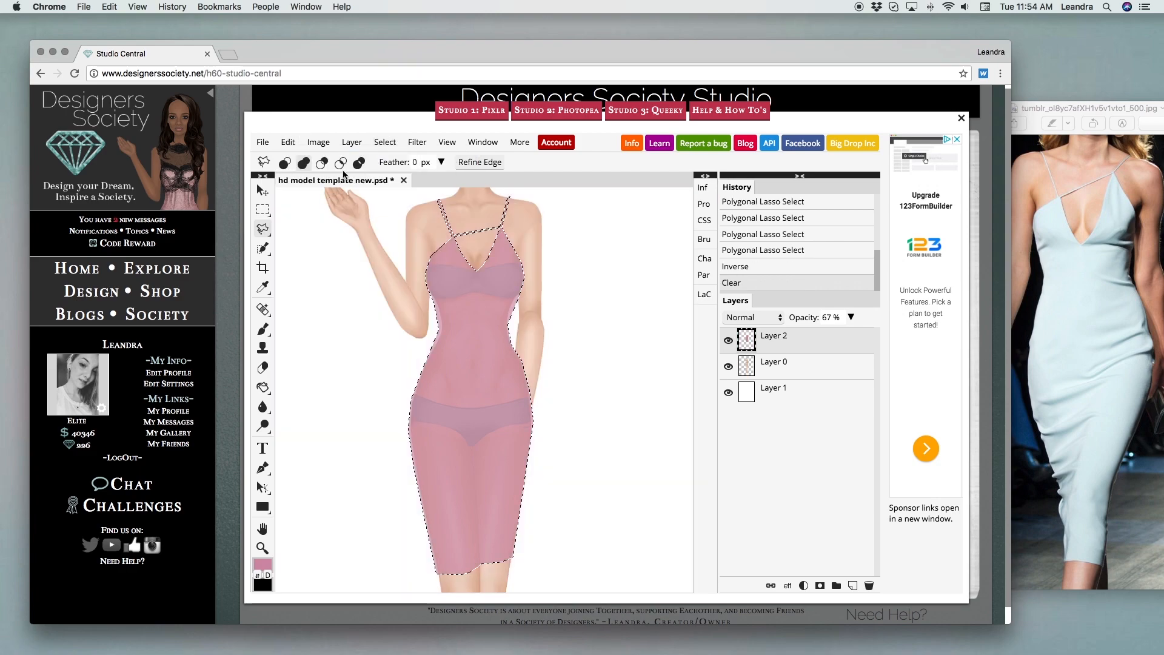
{"action": "left_click", "coordinate": [385, 142]}
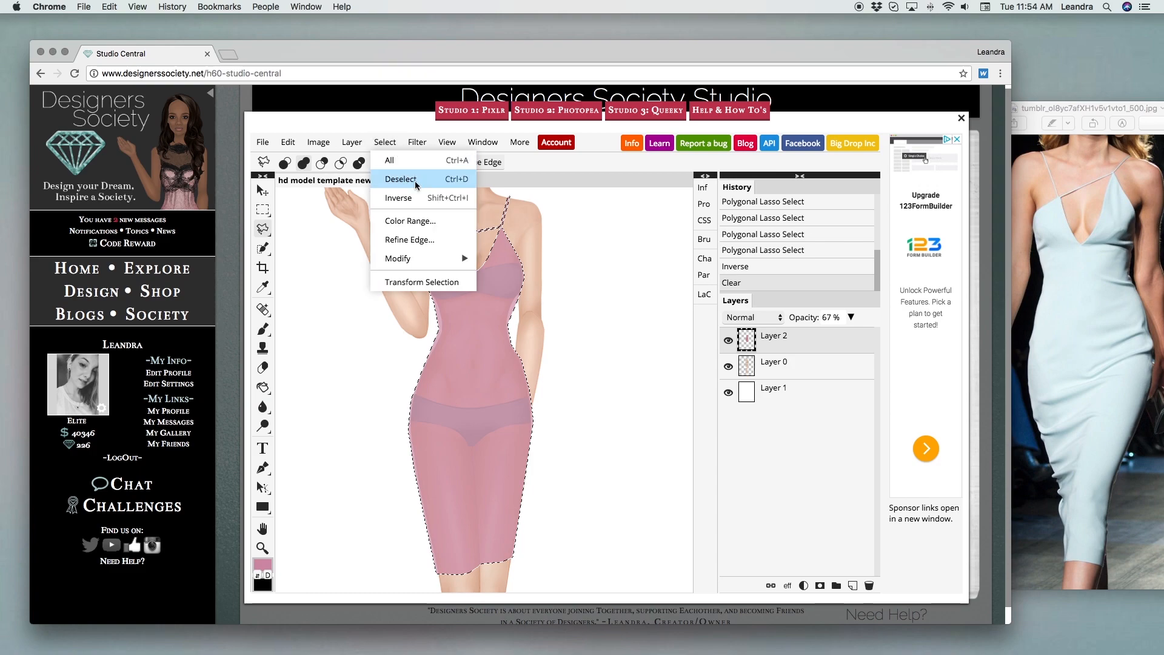
{"action": "left_click", "coordinate": [401, 179]}
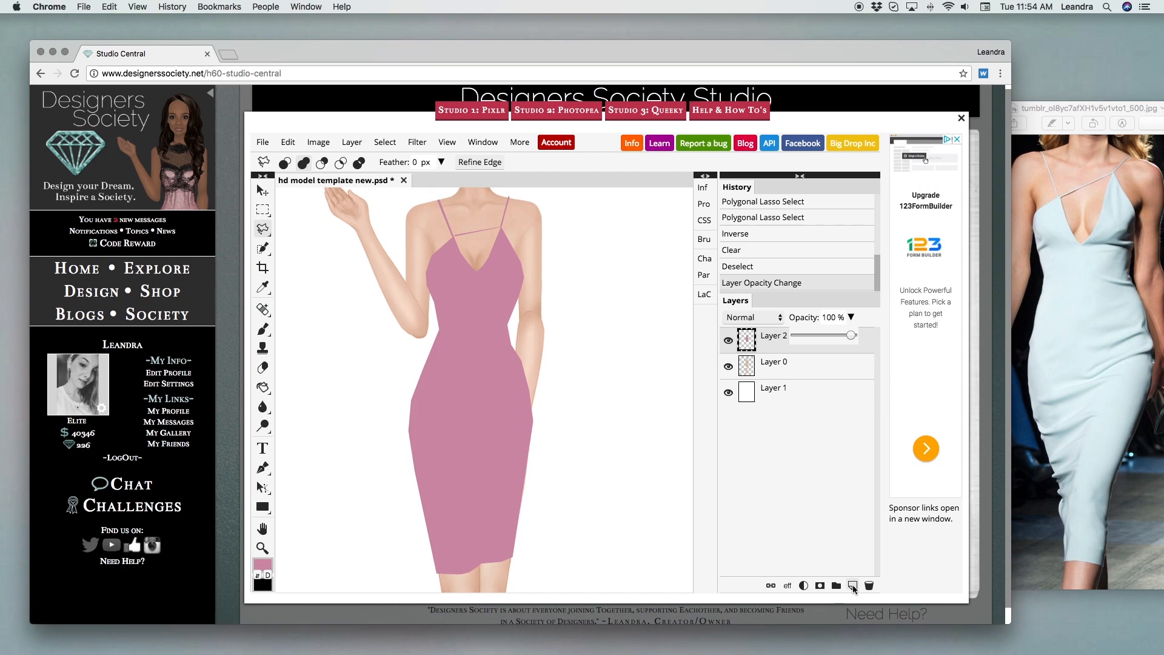
{"action": "left_click", "coordinate": [852, 585]}
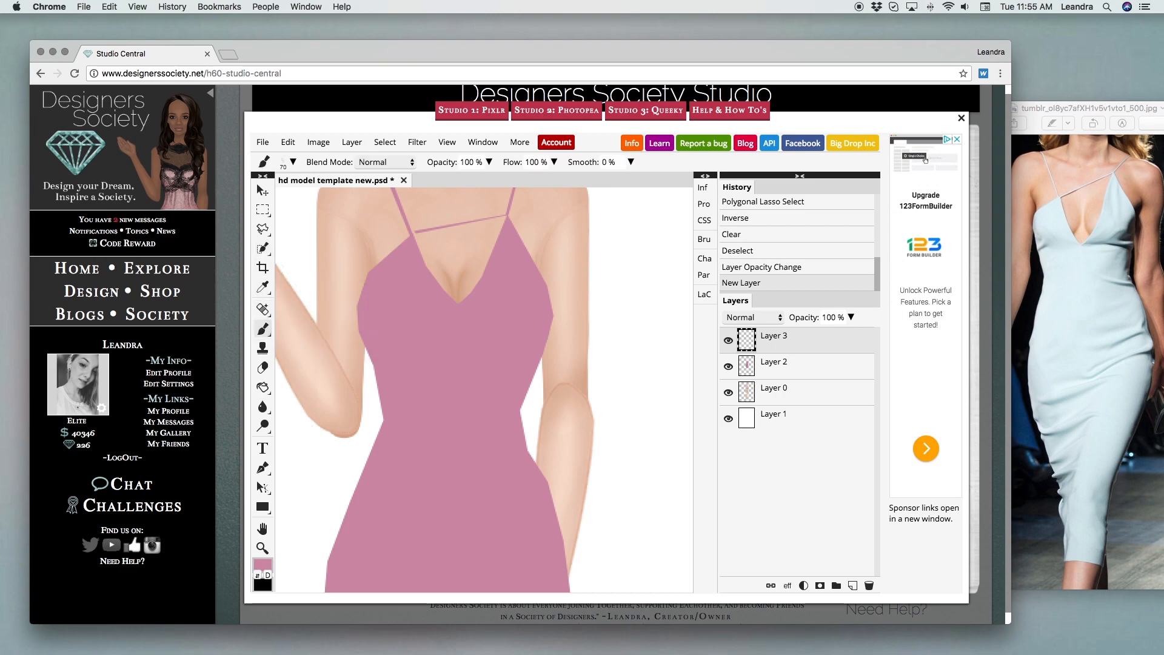
- Paint soft darker-pink shading under the bust with a 0% hardness brush
{"action": "left_click", "coordinate": [262, 161]}
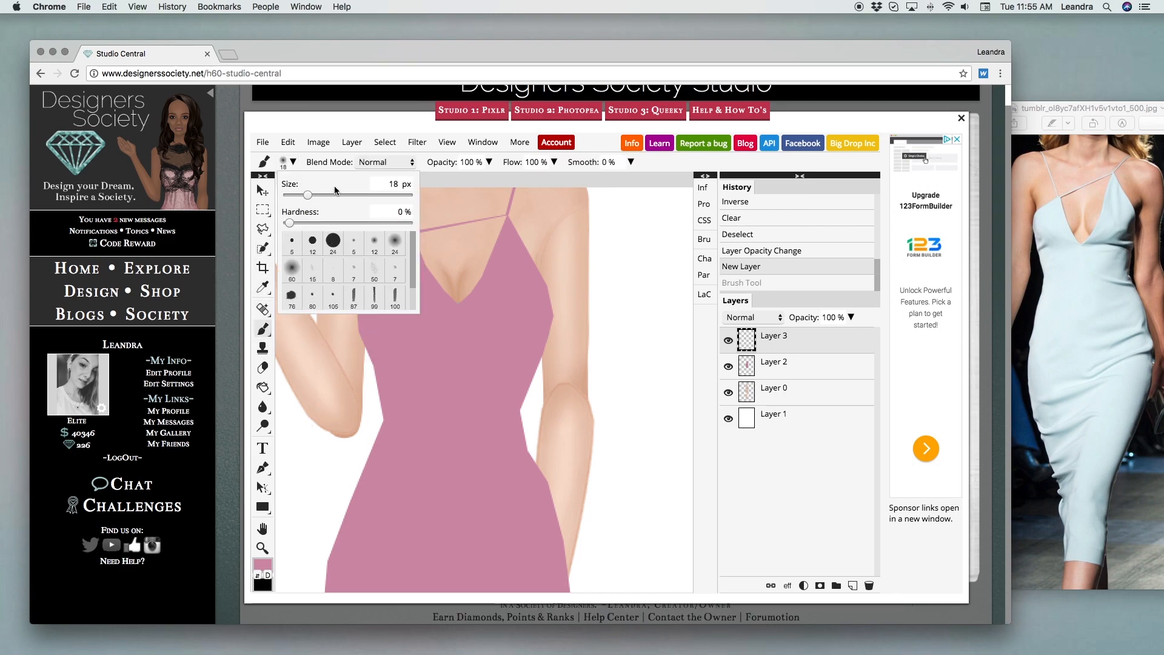
{"action": "left_click_drag", "start_coordinate": [308, 195], "coordinate": [292, 195]}
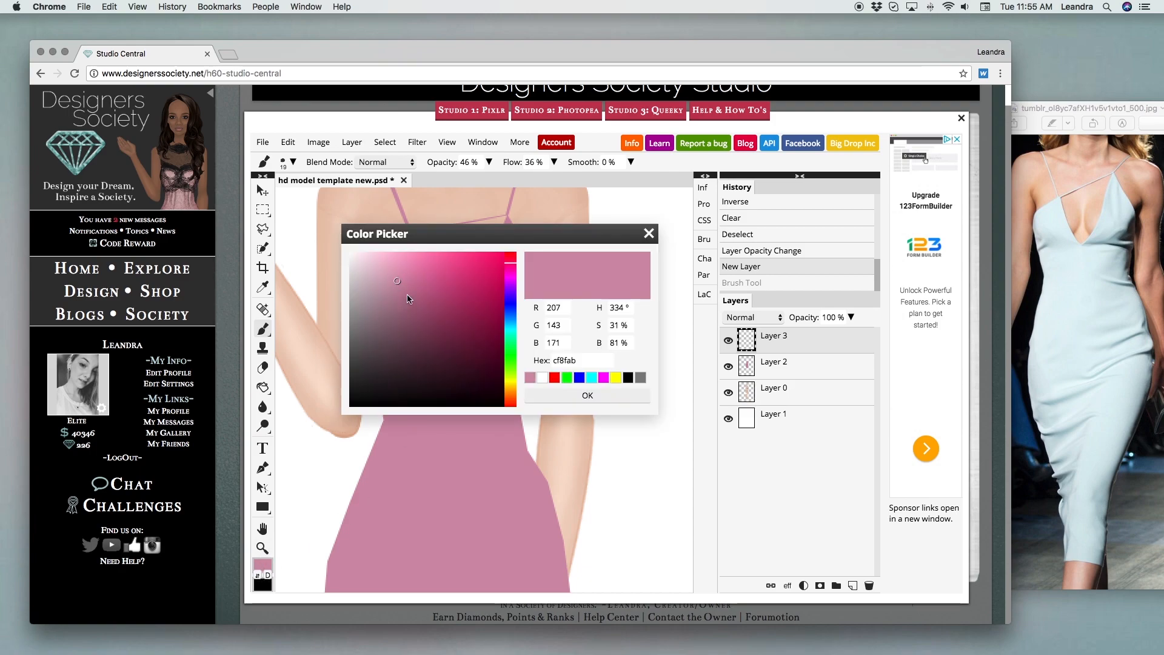
{"action": "left_click", "coordinate": [587, 394]}
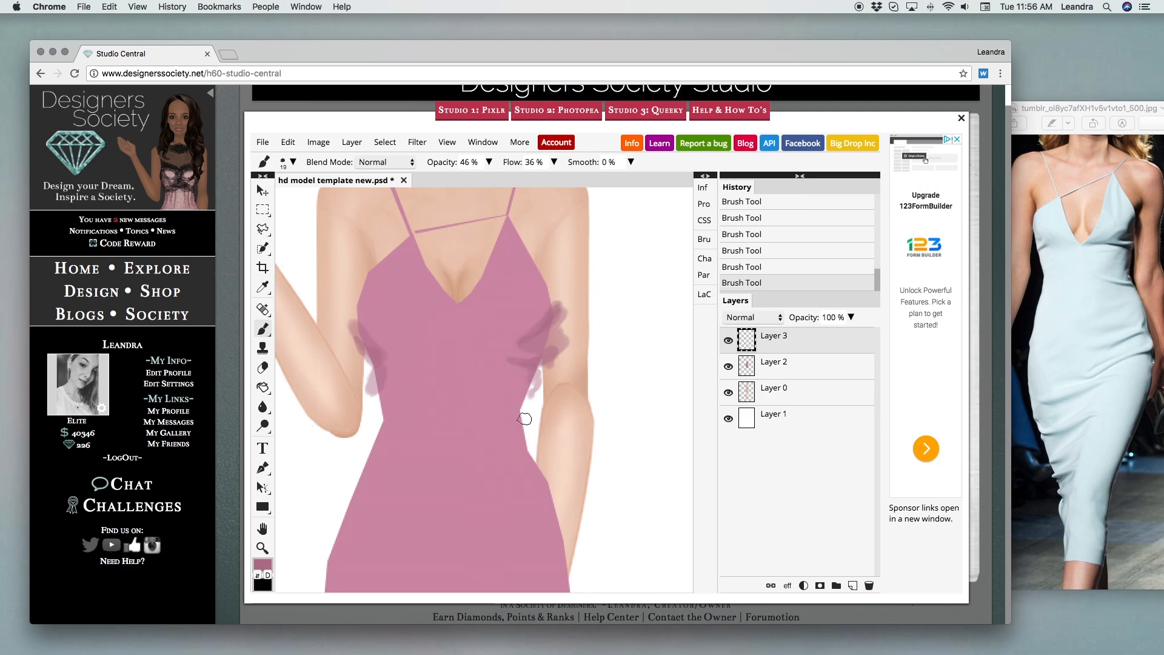
{"action": "mouse_move", "coordinate": [796, 347]}
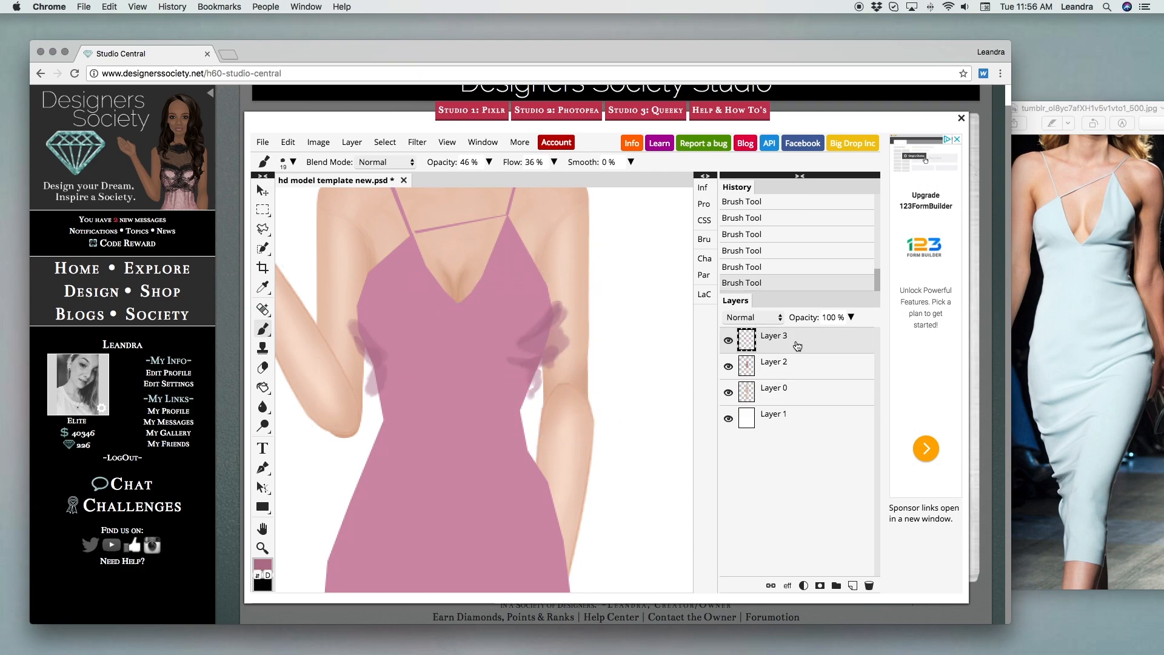
- Clip Layer 3's shading to the dress, hide it, and add another layer
{"action": "right_click", "coordinate": [774, 335]}
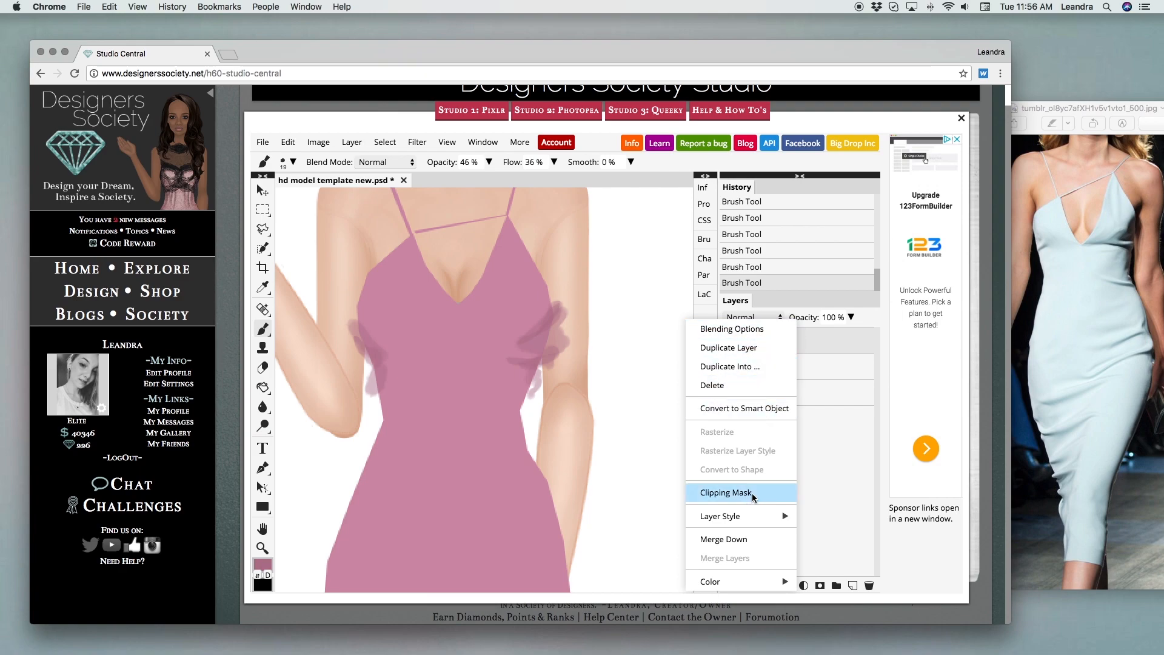
{"action": "left_click", "coordinate": [725, 493]}
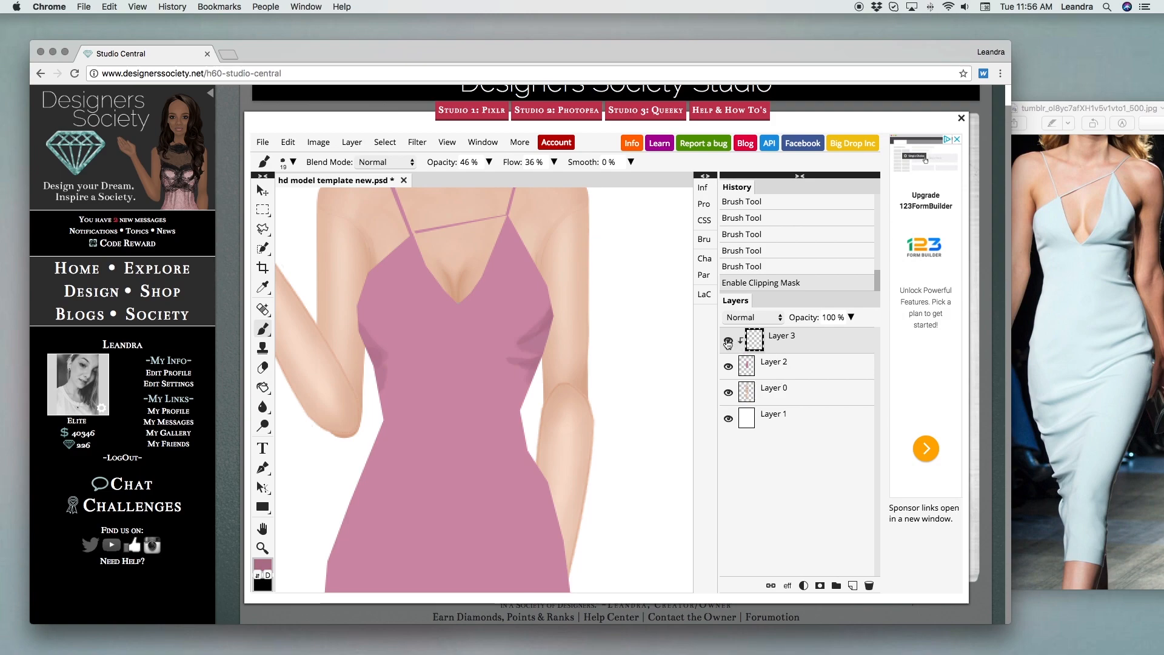
{"action": "left_click", "coordinate": [728, 341]}
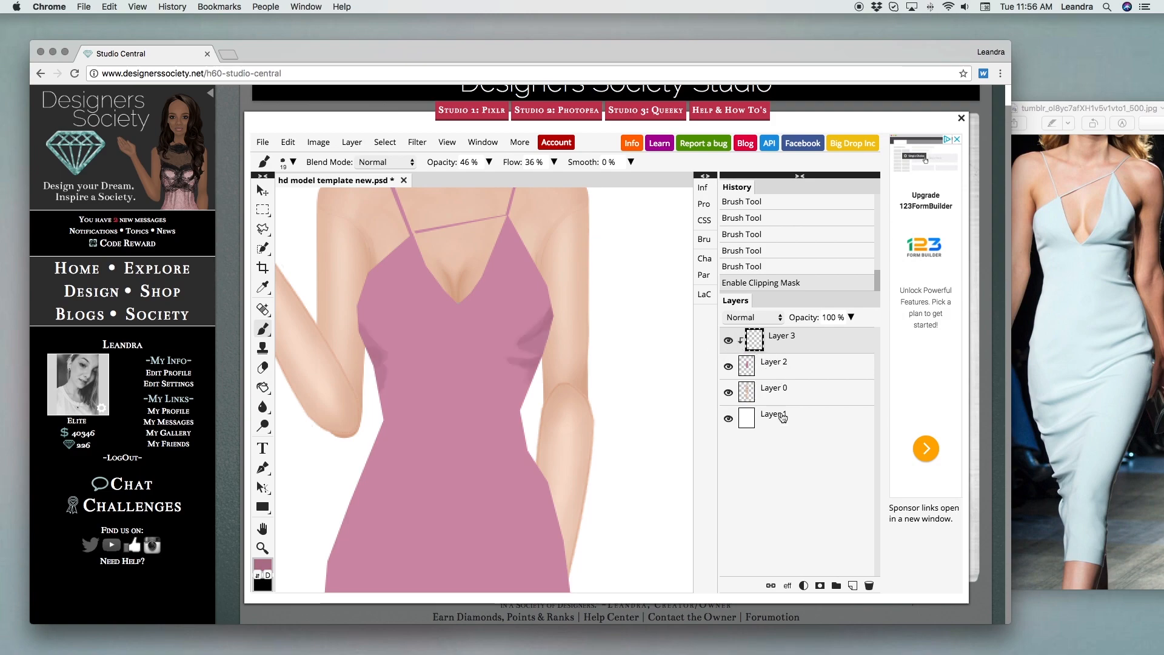
{"action": "mouse_move", "coordinate": [843, 601]}
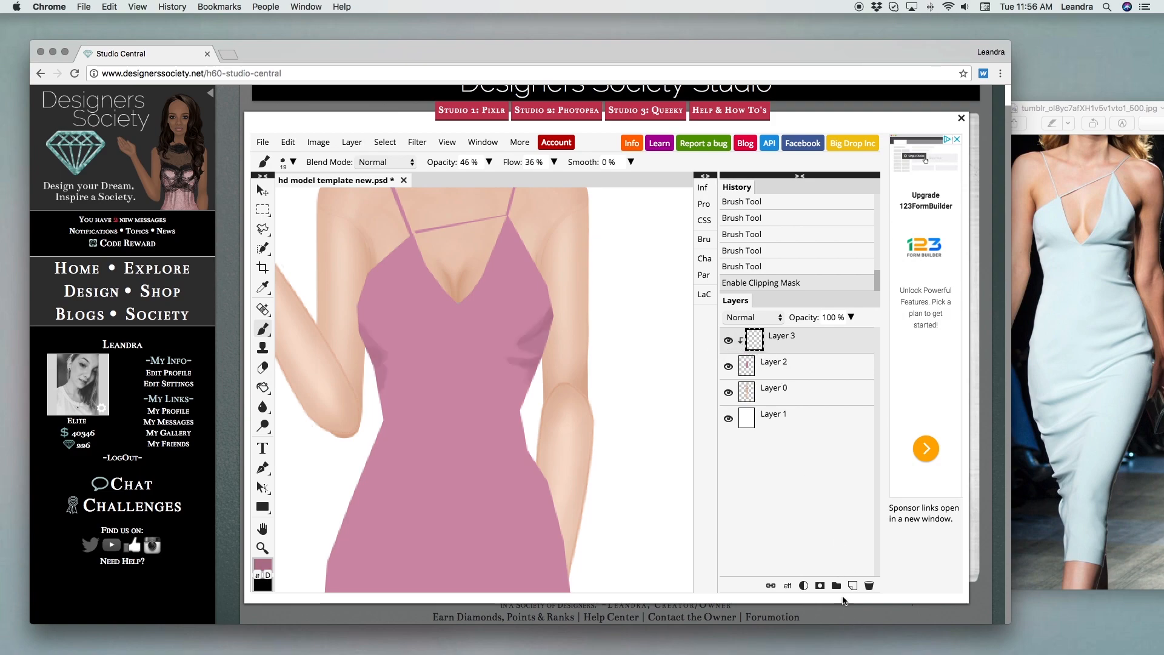
{"action": "left_click", "coordinate": [853, 586]}
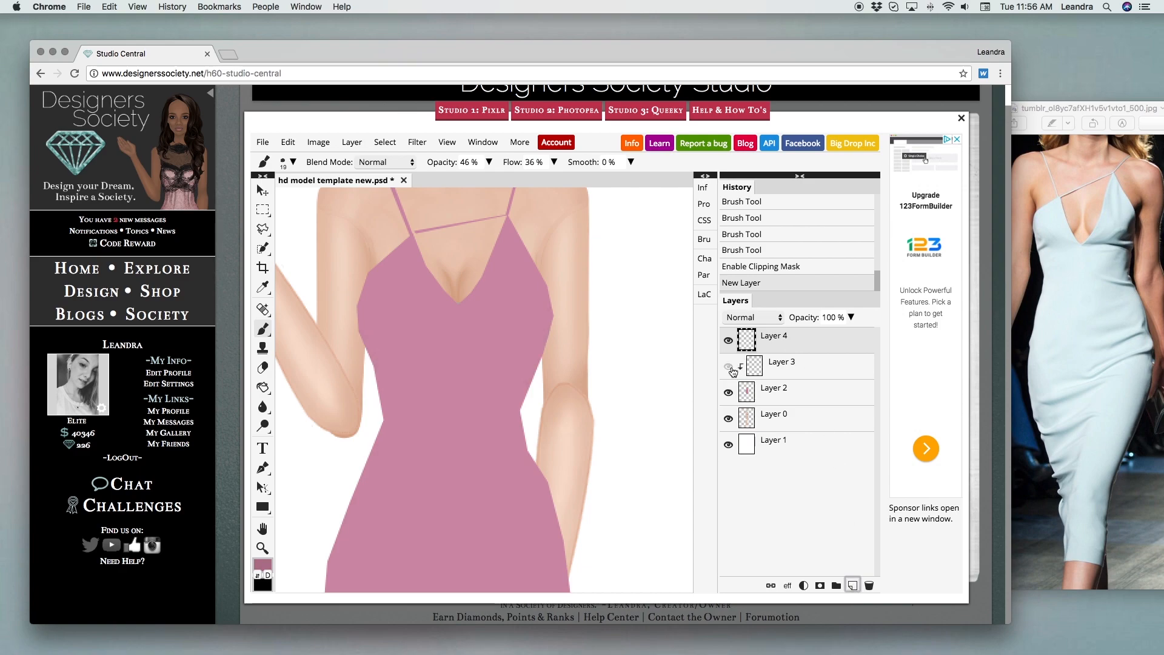
- Hide the brushed shading and cut sharp darker-pink shapes beneath the bust on Layer 4
{"action": "left_click", "coordinate": [728, 366]}
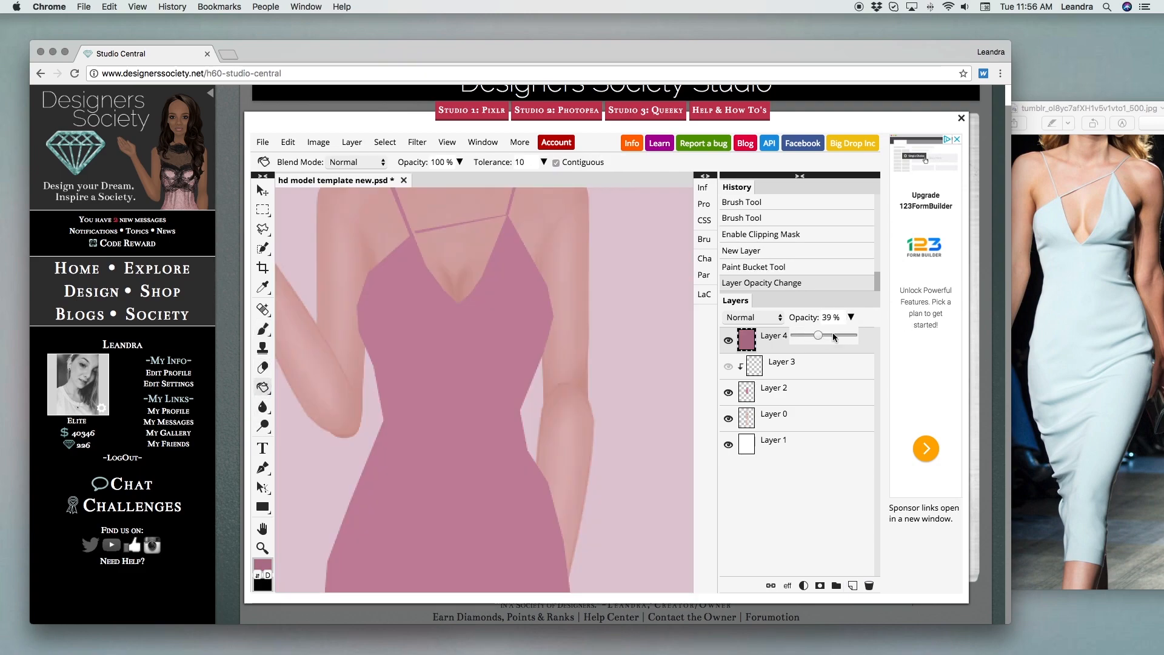
{"action": "left_click", "coordinate": [261, 228]}
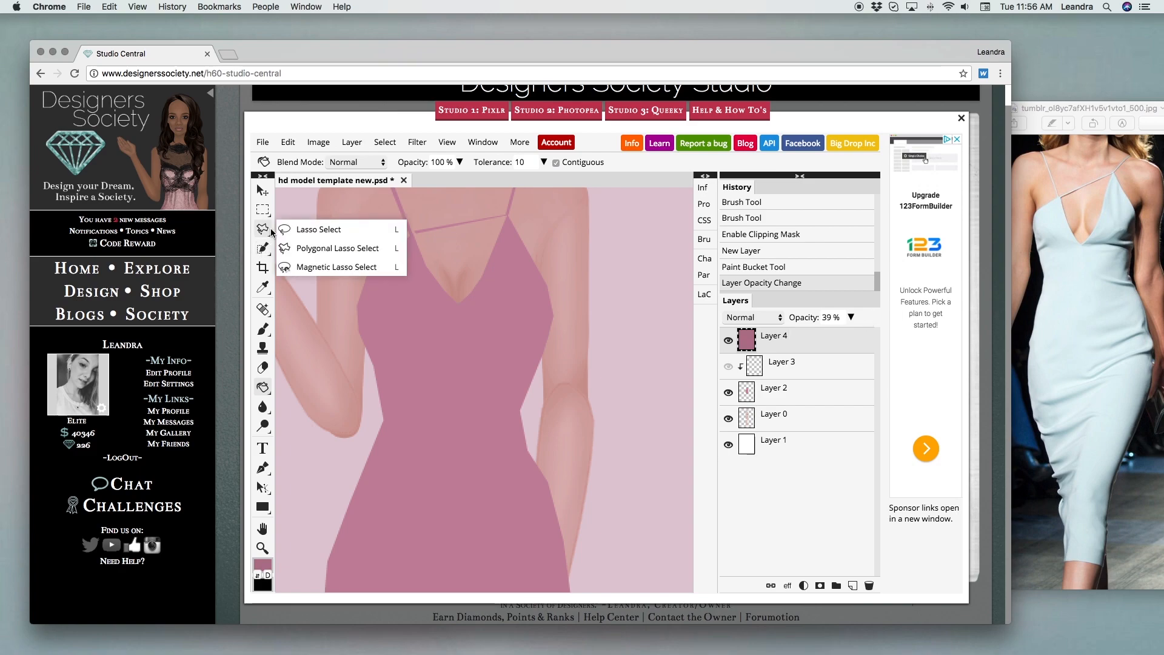
{"action": "left_click", "coordinate": [317, 228]}
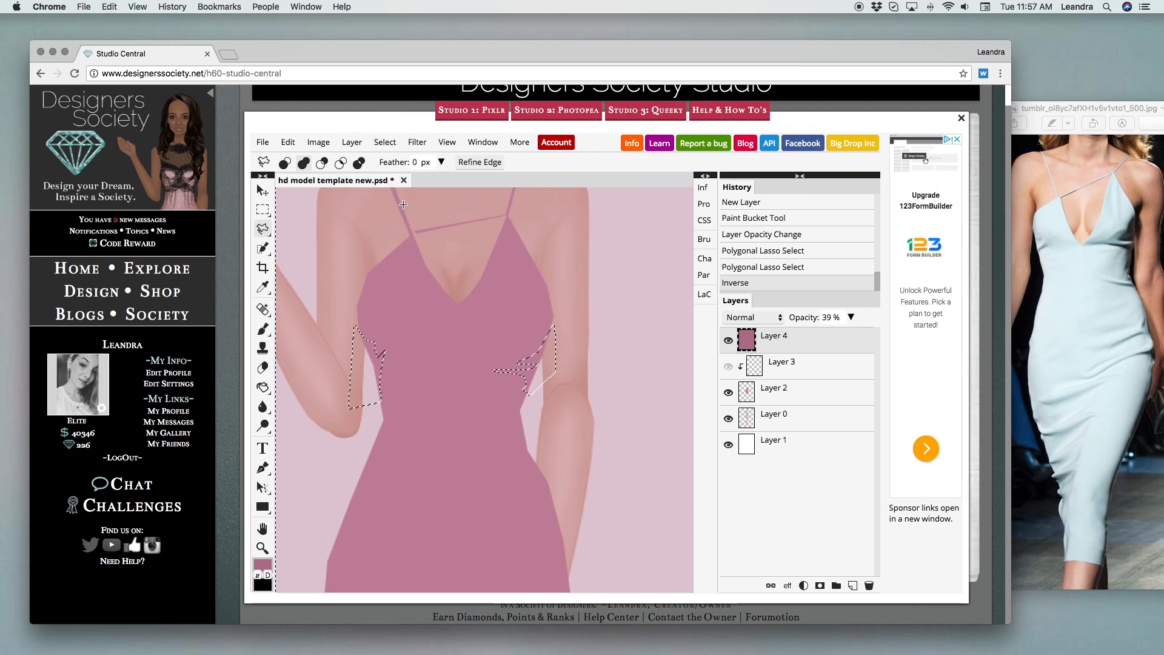
{"action": "left_click", "coordinate": [288, 142]}
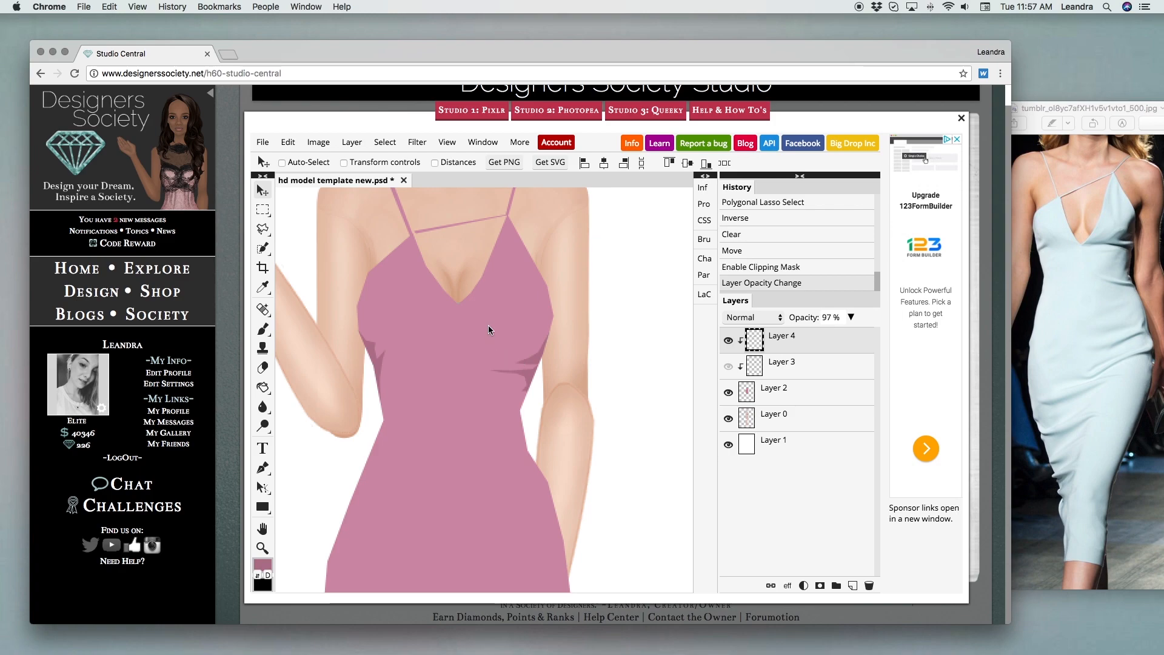
- Hide the model and backdrop layers and export the dress as a 1228 × 1564 PNG
{"action": "left_click", "coordinate": [262, 548]}
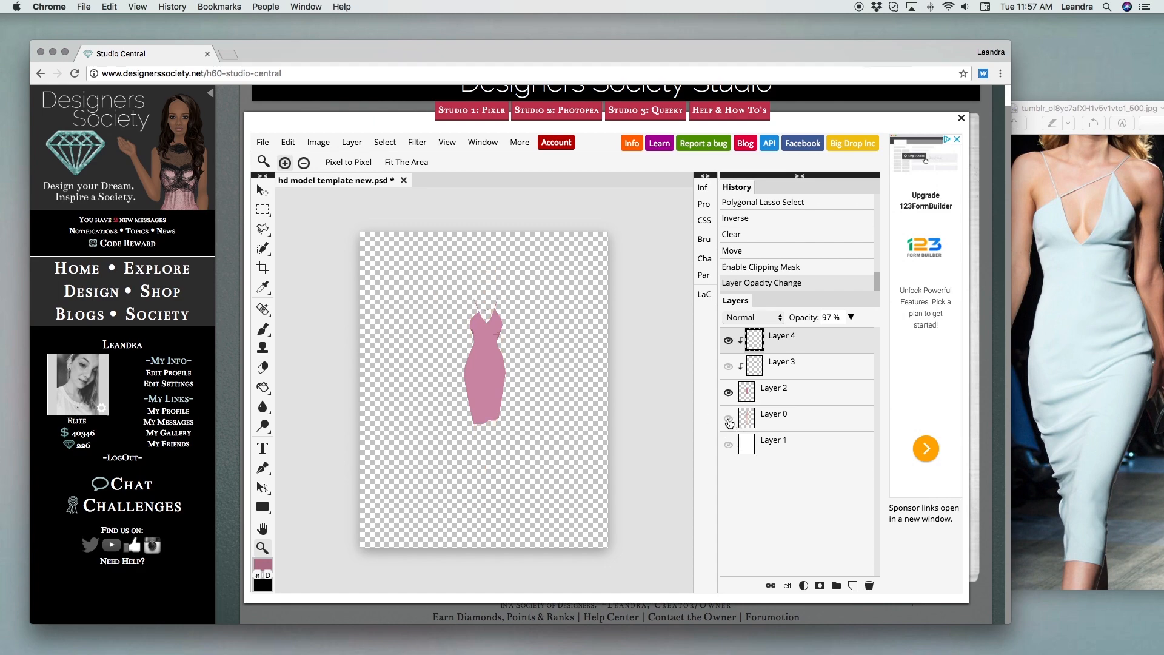
{"action": "left_click", "coordinate": [262, 142]}
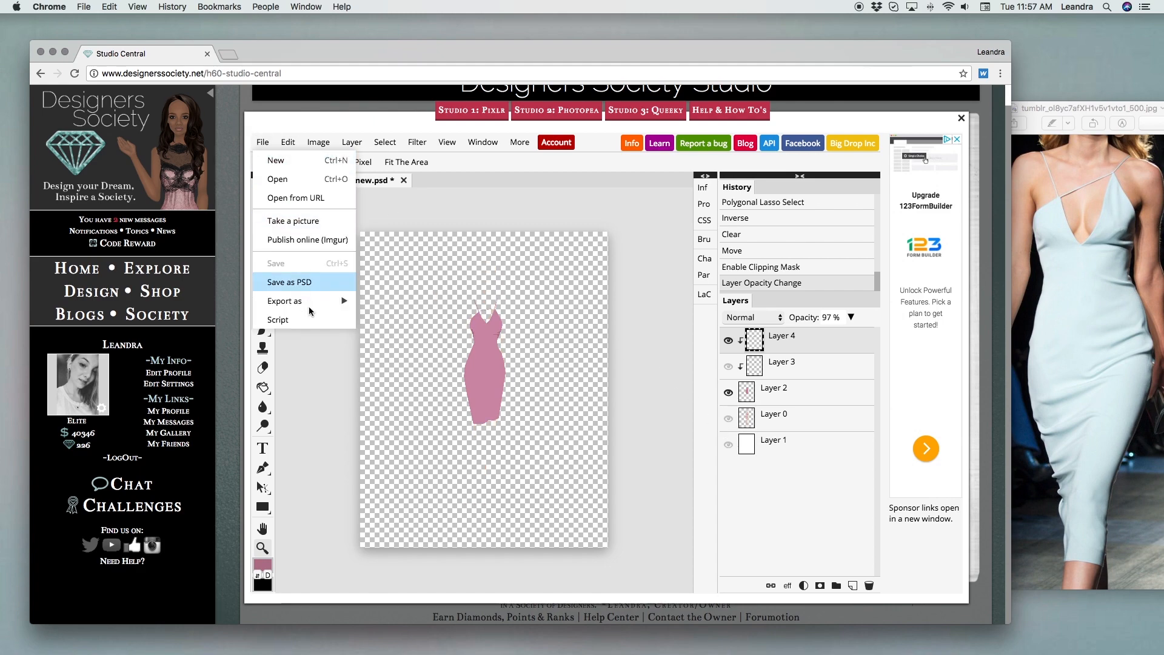
{"action": "left_click", "coordinate": [284, 301]}
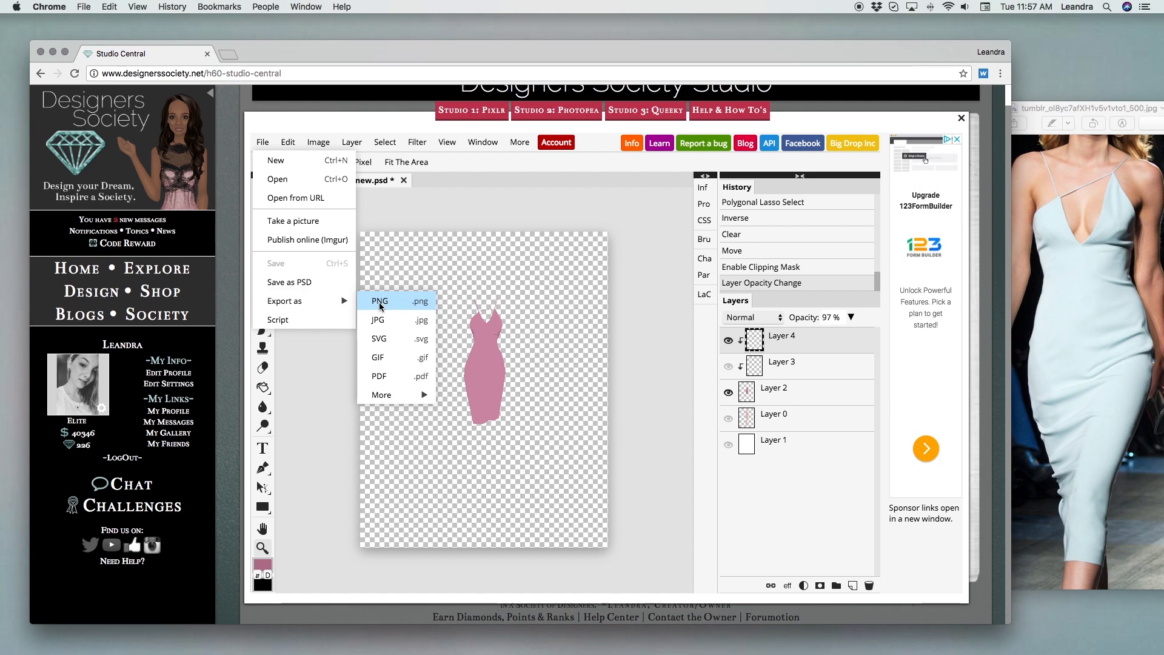
{"action": "left_click", "coordinate": [380, 302]}
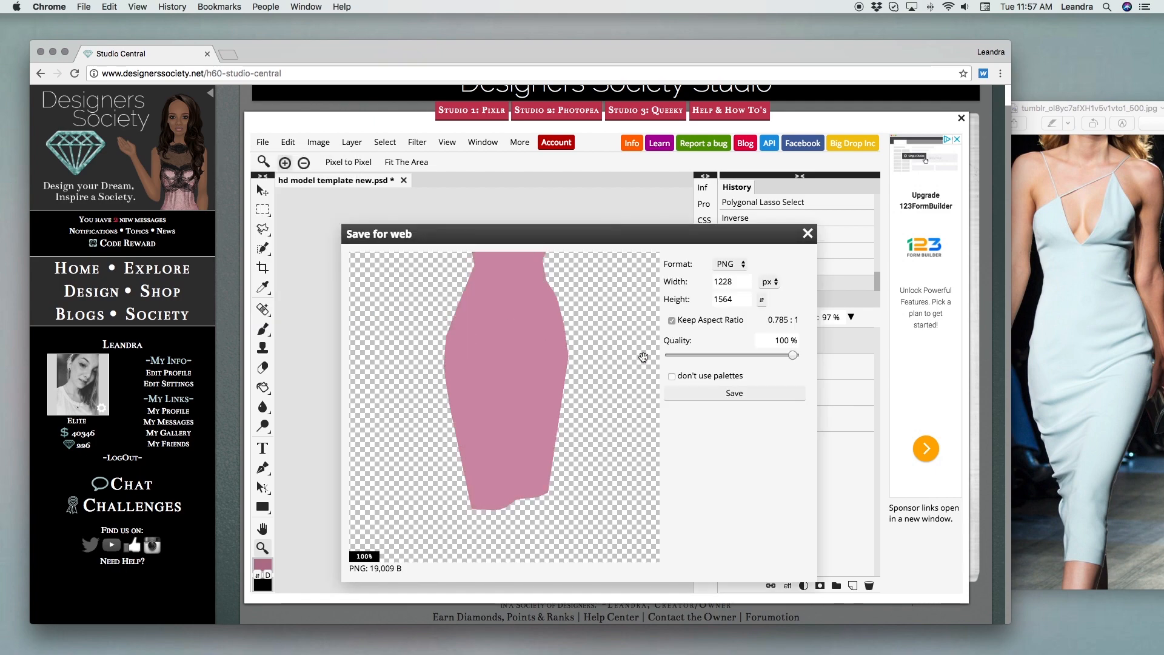
{"action": "mouse_move", "coordinate": [815, 358]}
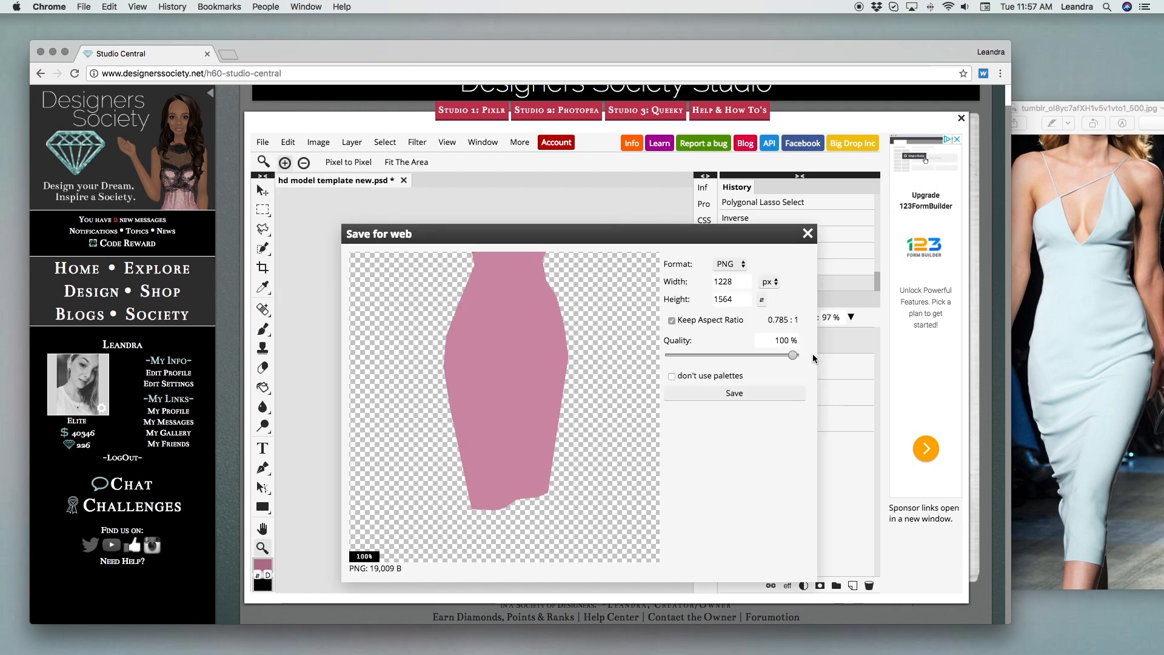